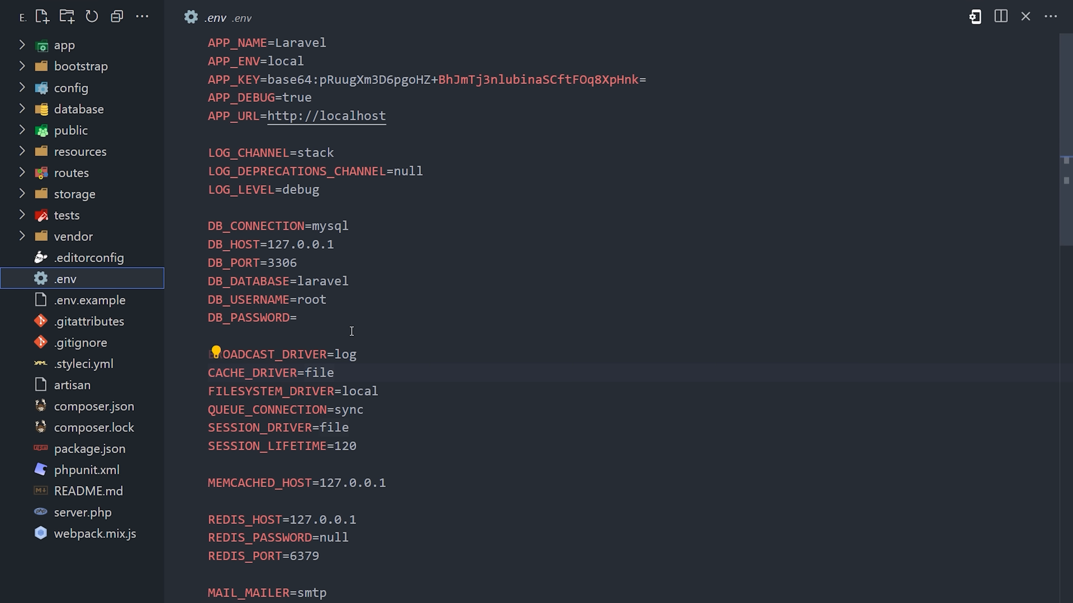
# Open public/index.php and scroll through the Laravel entry-point code.
pyautogui.click(88, 194)
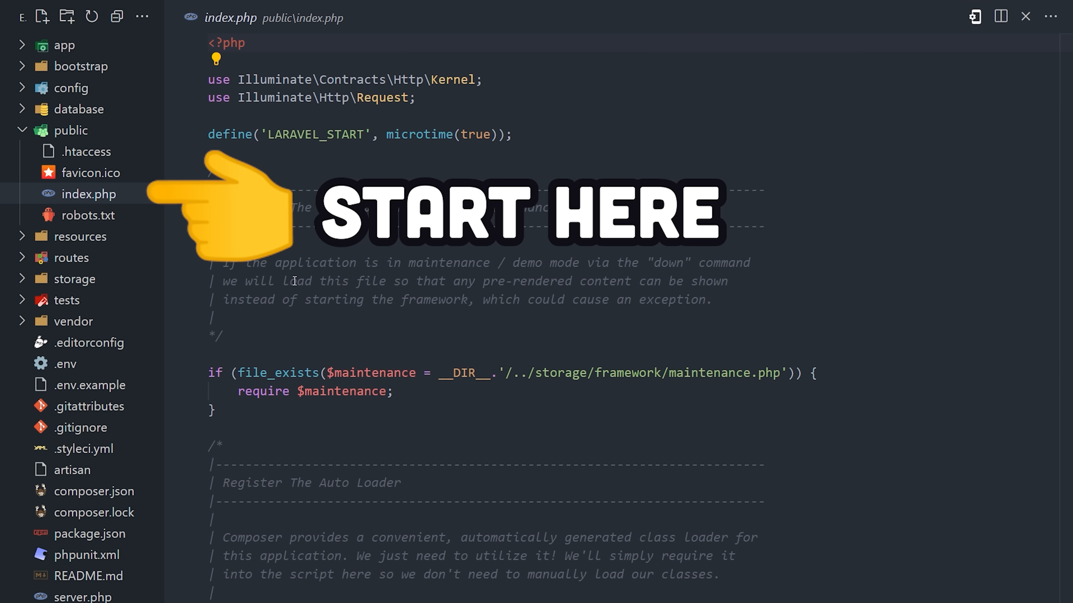
pyautogui.scroll(-3)
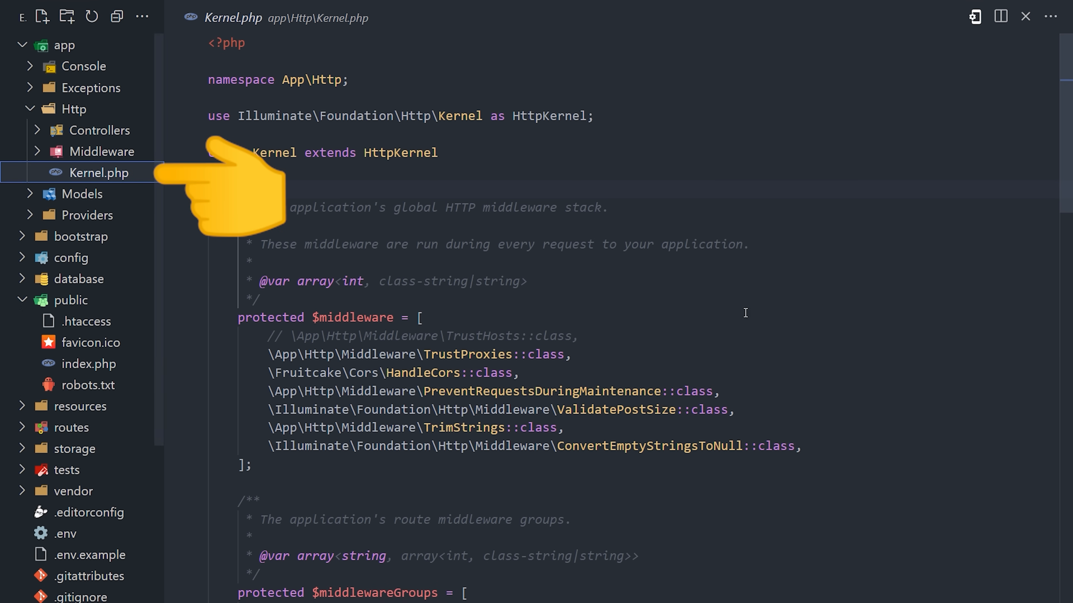
# Scroll through Kernel.php's middleware arrays, then open AnimalController from Controllers.
pyautogui.scroll(-3)
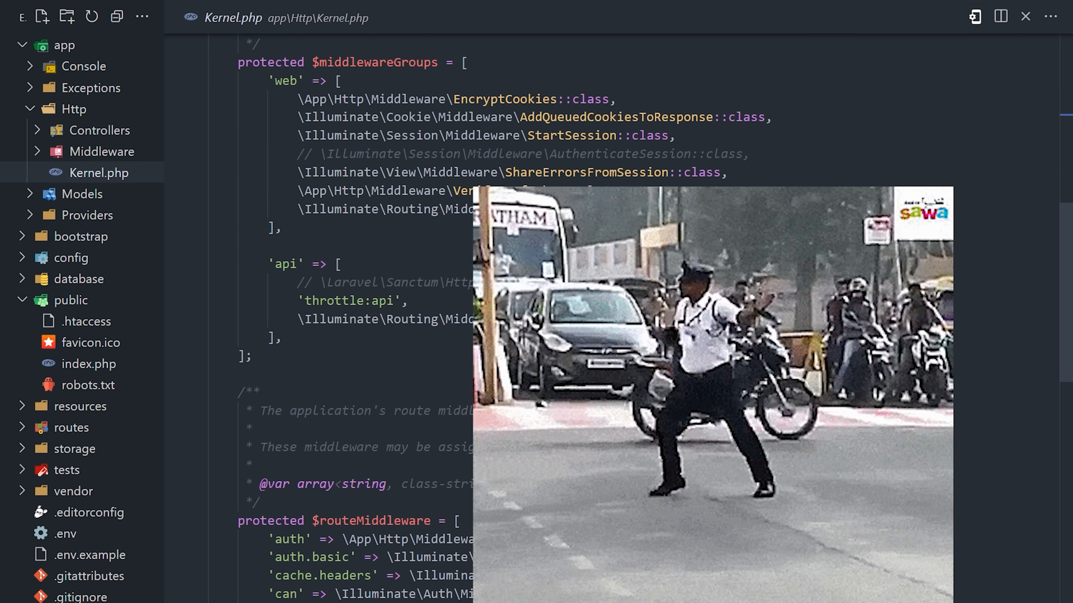
pyautogui.scroll(-3)
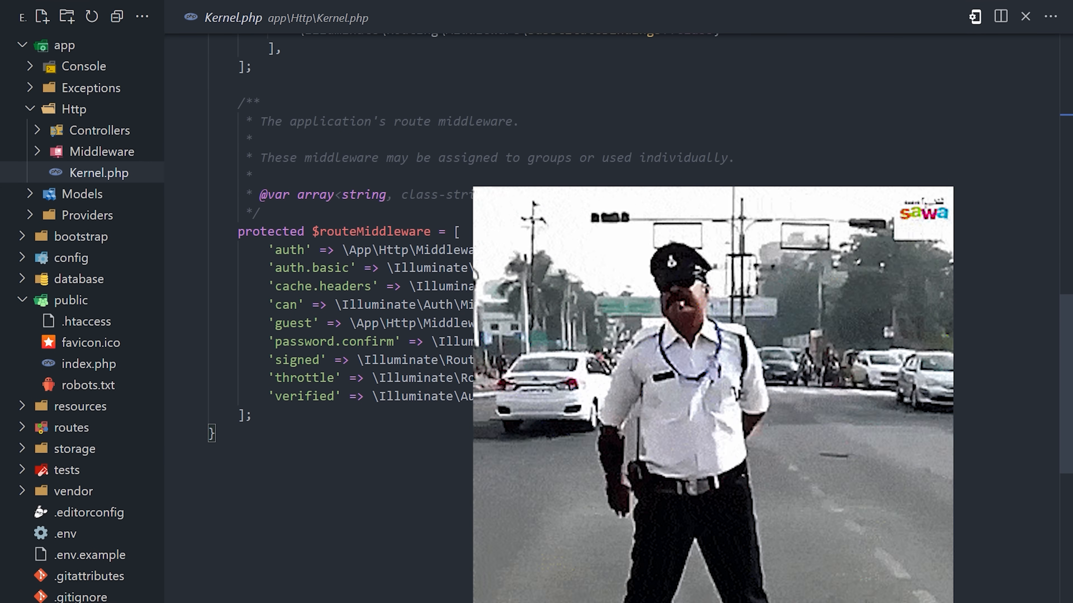
pyautogui.click(104, 130)
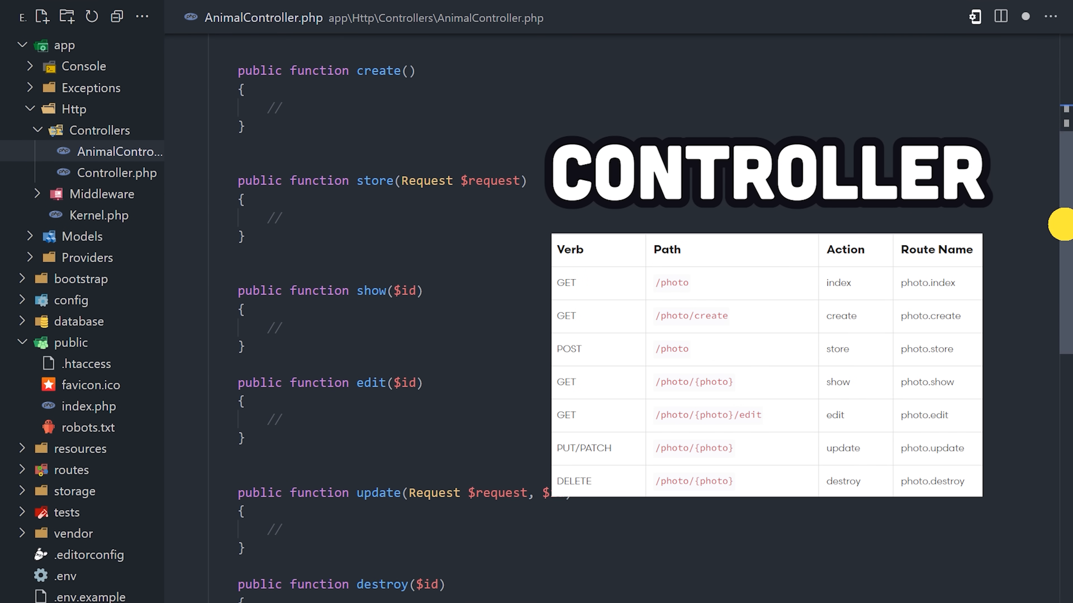
# Scroll through AnimalController's stubbed resource methods from create to destroy.
pyautogui.scroll(-3)
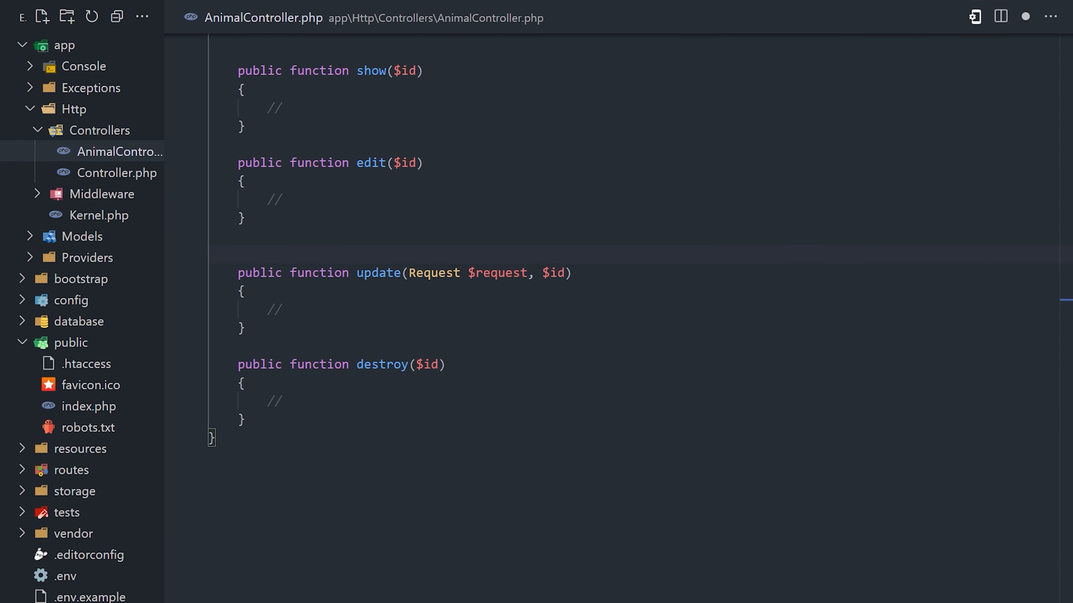
pyautogui.scroll(3)
pyautogui.write('$animal = animal::find($id);')
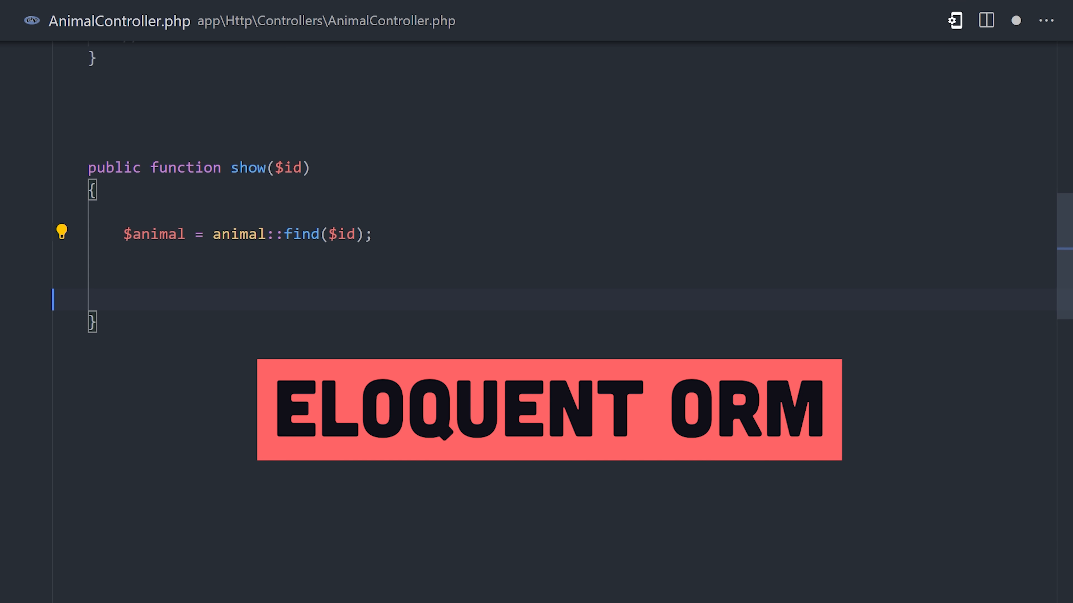
# Place the cursor on the empty line below $animal = animal::find($id);.
pyautogui.click(100, 259)
pyautogui.write('return ;')
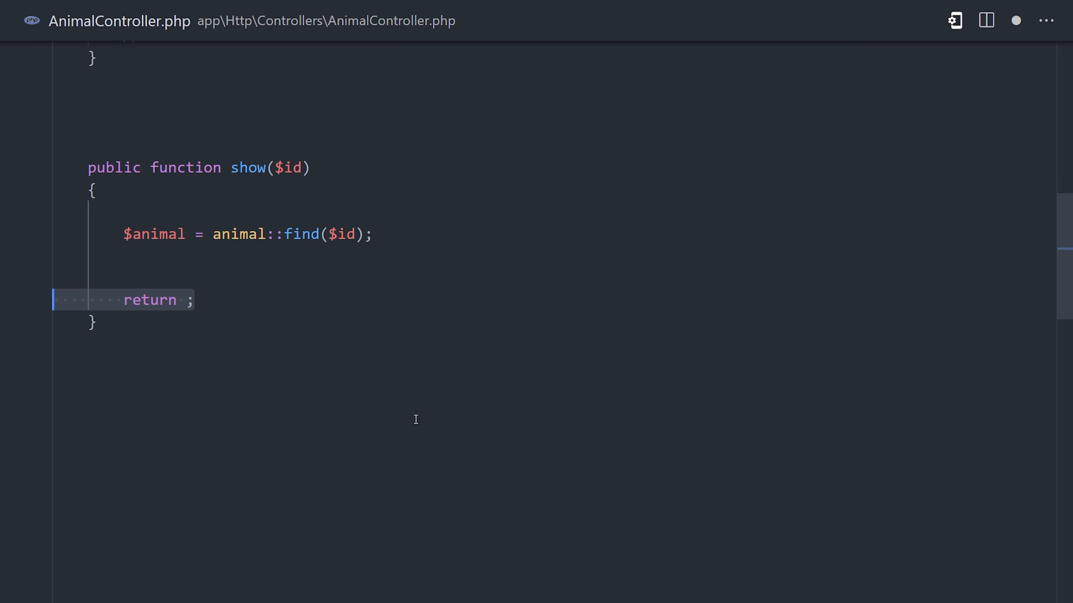
# Return View::make('animals.show')->with('animal', $animal) from the show method.
pyautogui.write("View::make('animals.show')->with('animal', $animal)")
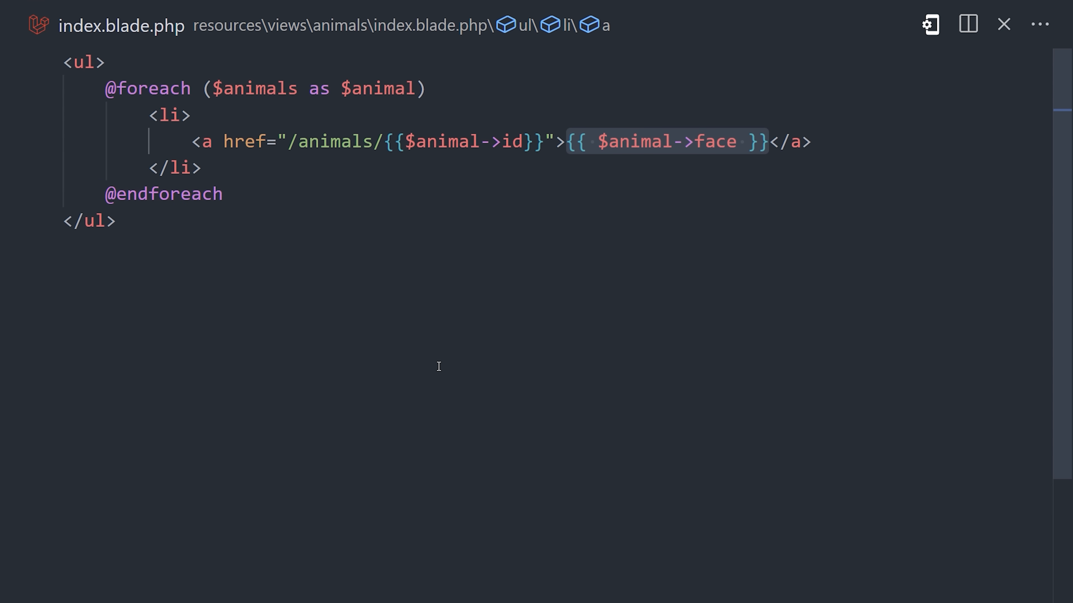
# Place the cursor after the closing </ul> tag in animals/index.blade.php.
pyautogui.click(115, 221)
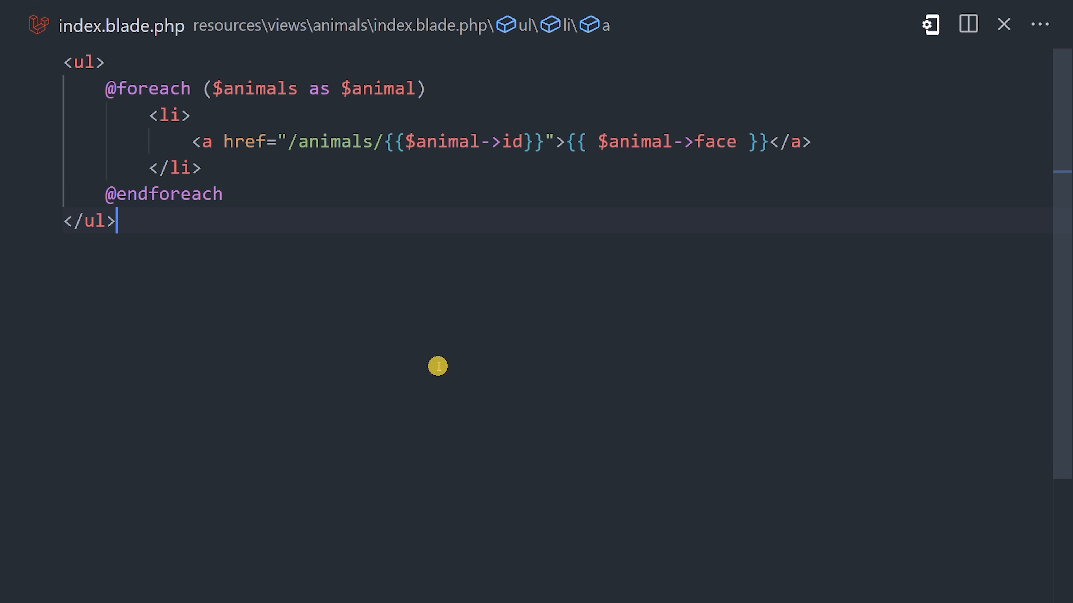